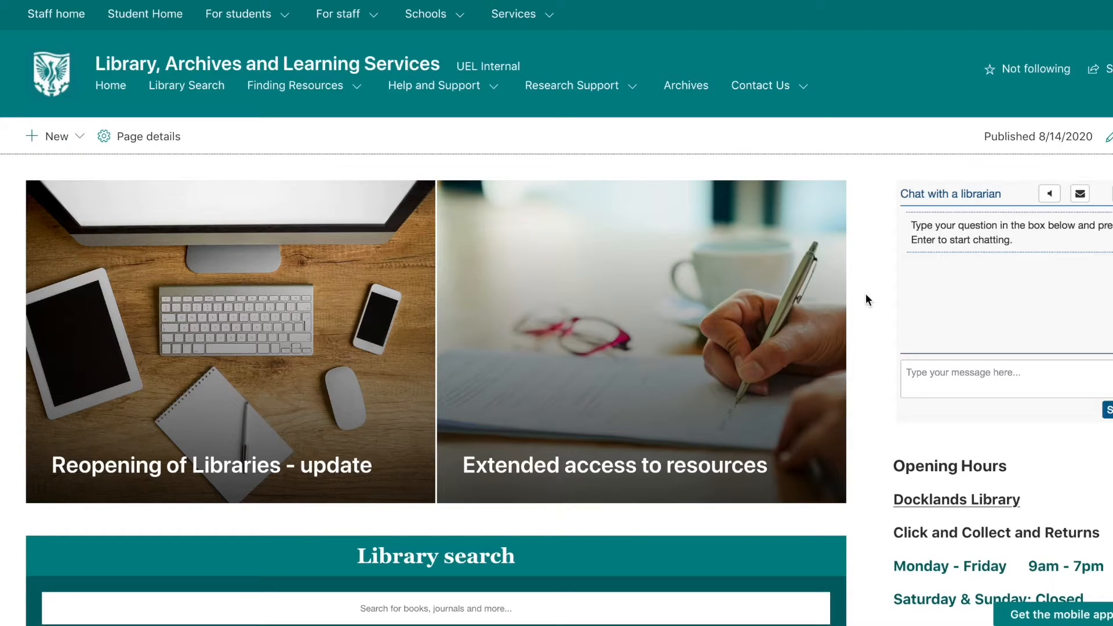
mouse_move(882, 245)
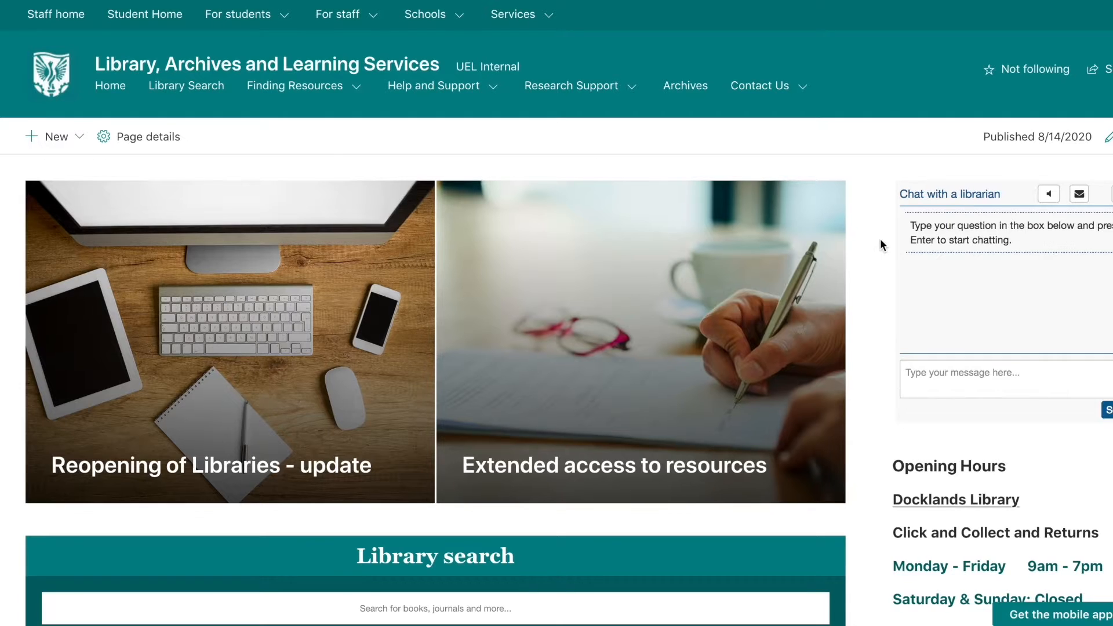
Enter the library search query 'research methods coolican' for Coolican's psychology title.
scroll("down", 3)
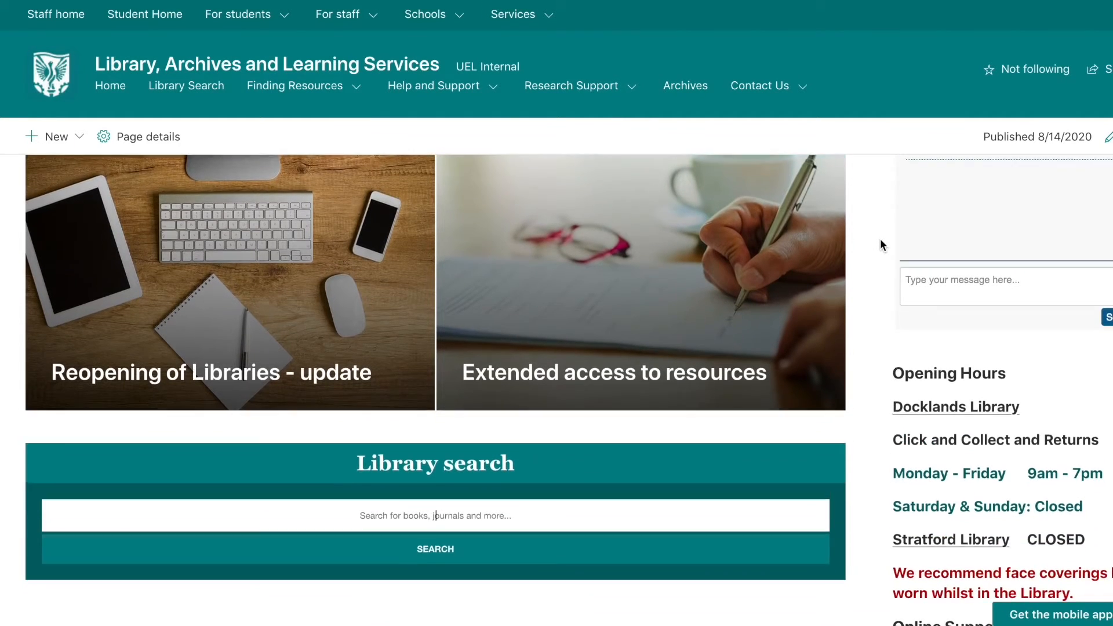
scroll("down", 3)
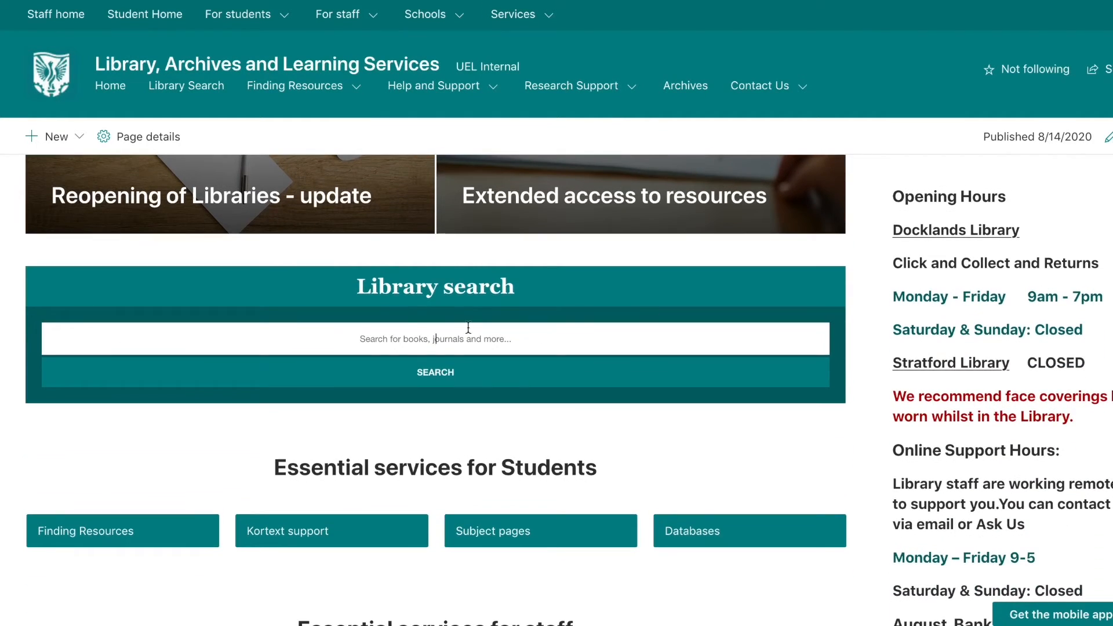
type("research methods")
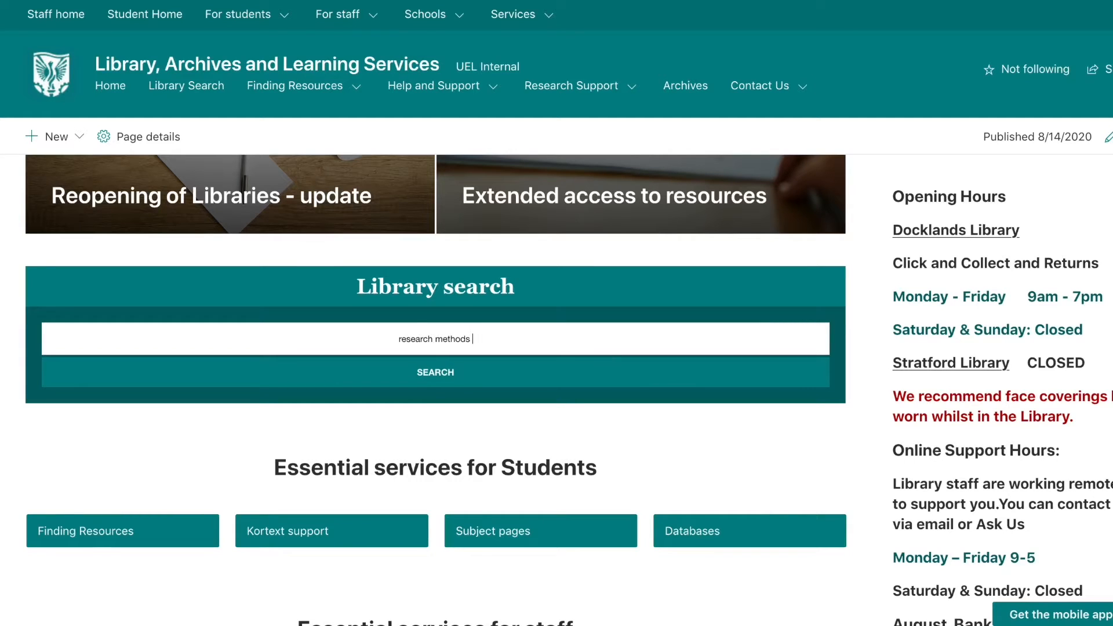
type("coolican")
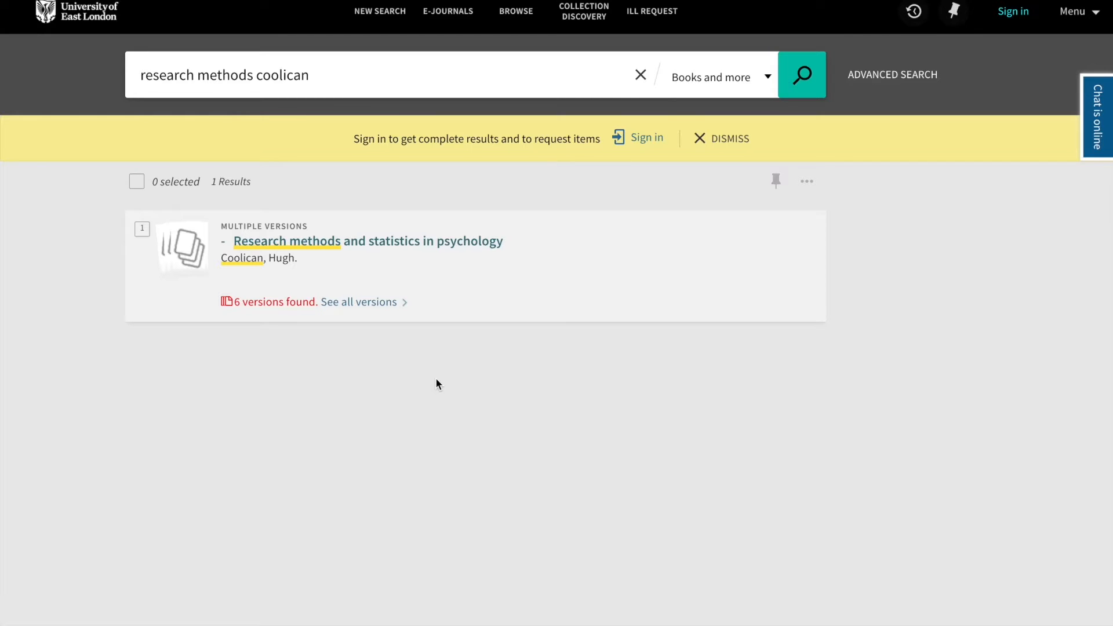
Show all versions of Coolican's Research methods and statistics in psychology.
left_click(801, 74)
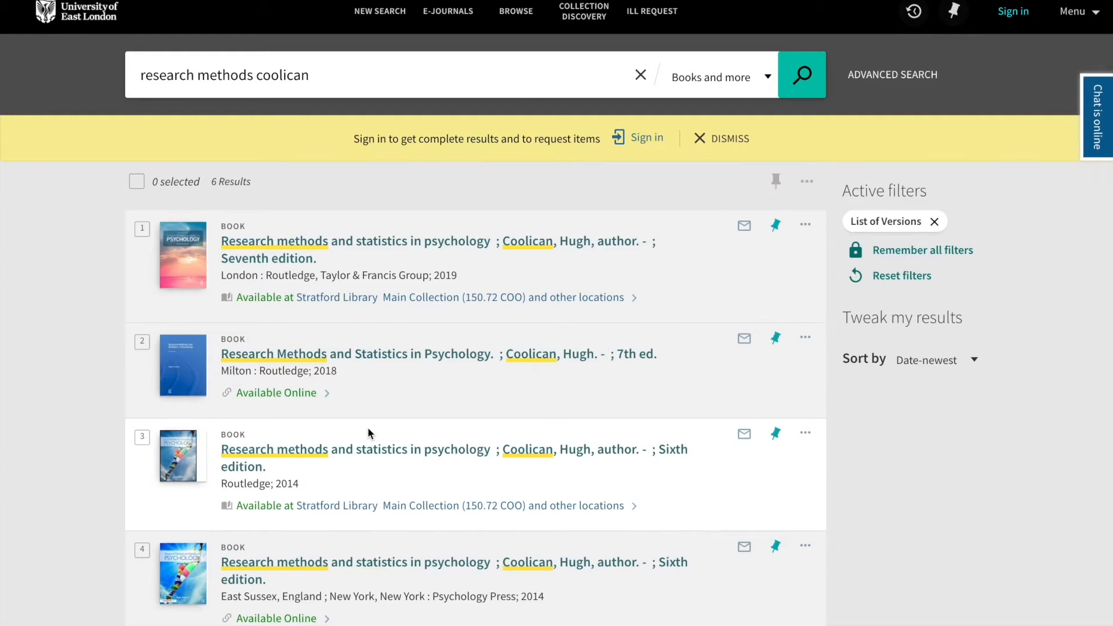
mouse_move(376, 408)
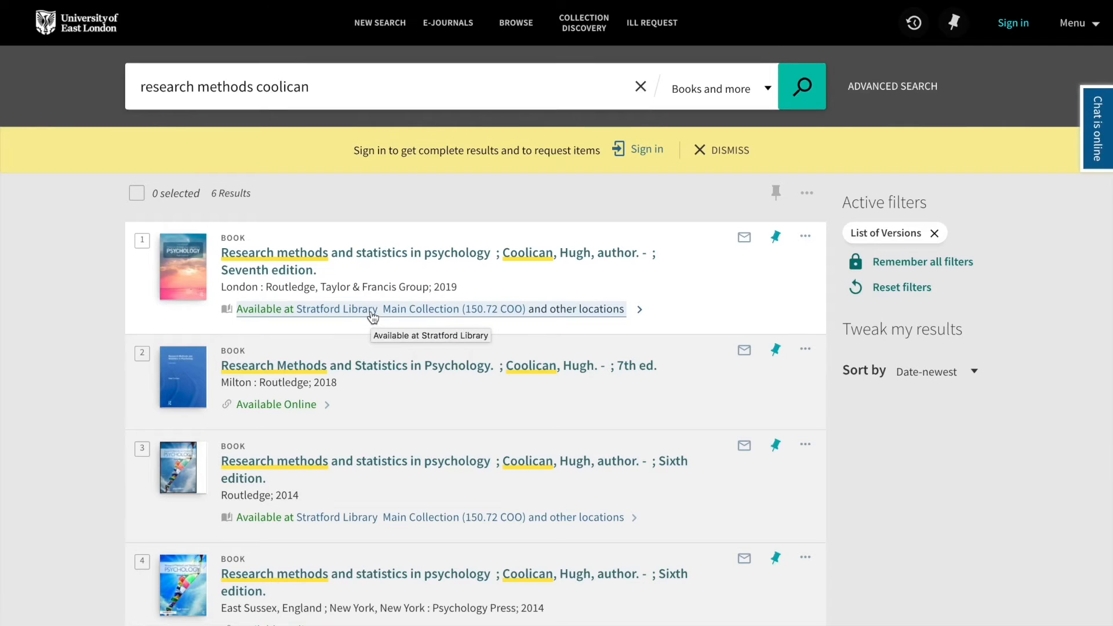
View the 2019 seventh edition's copies in Stratford Library's Main Collection.
left_click(273, 252)
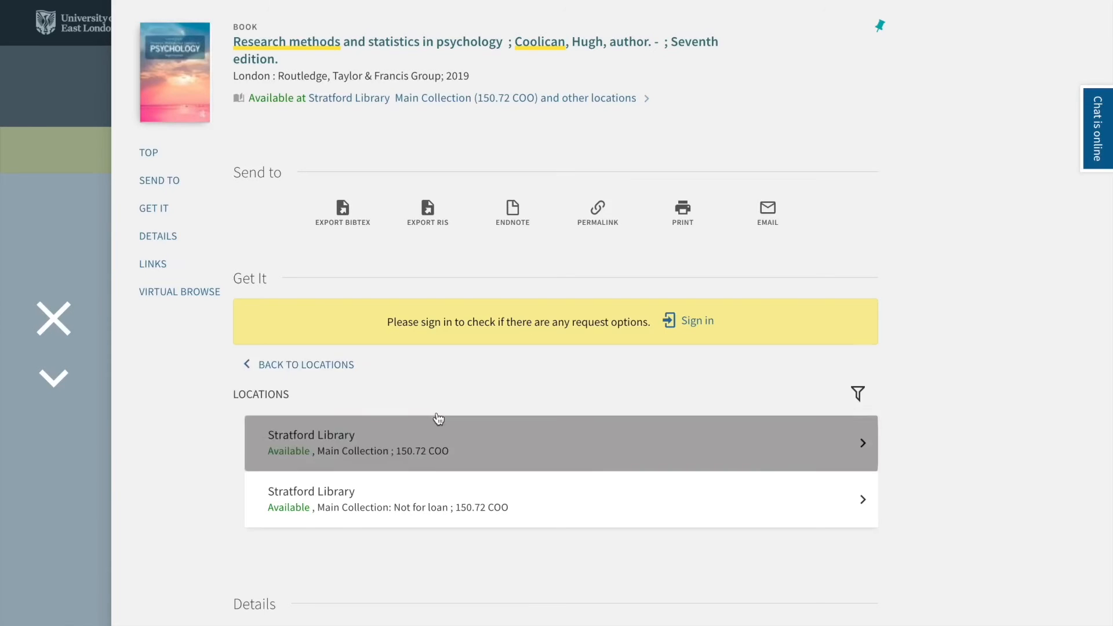
left_click(438, 443)
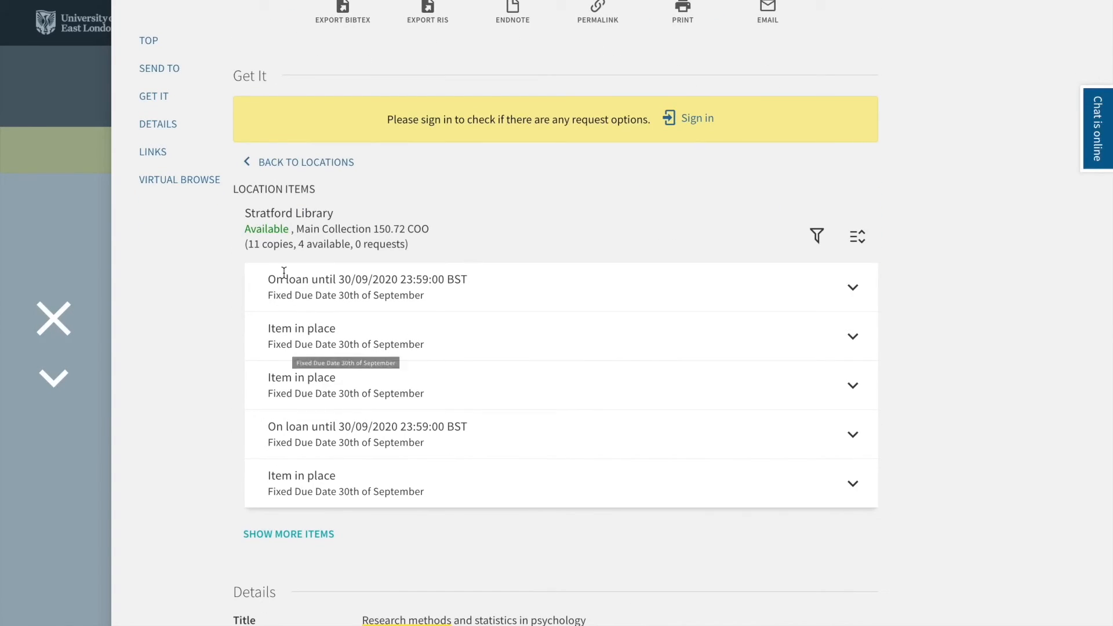
Note the available-copies count, then bring up the chat-with-a-librarian panel.
double_click(268, 244)
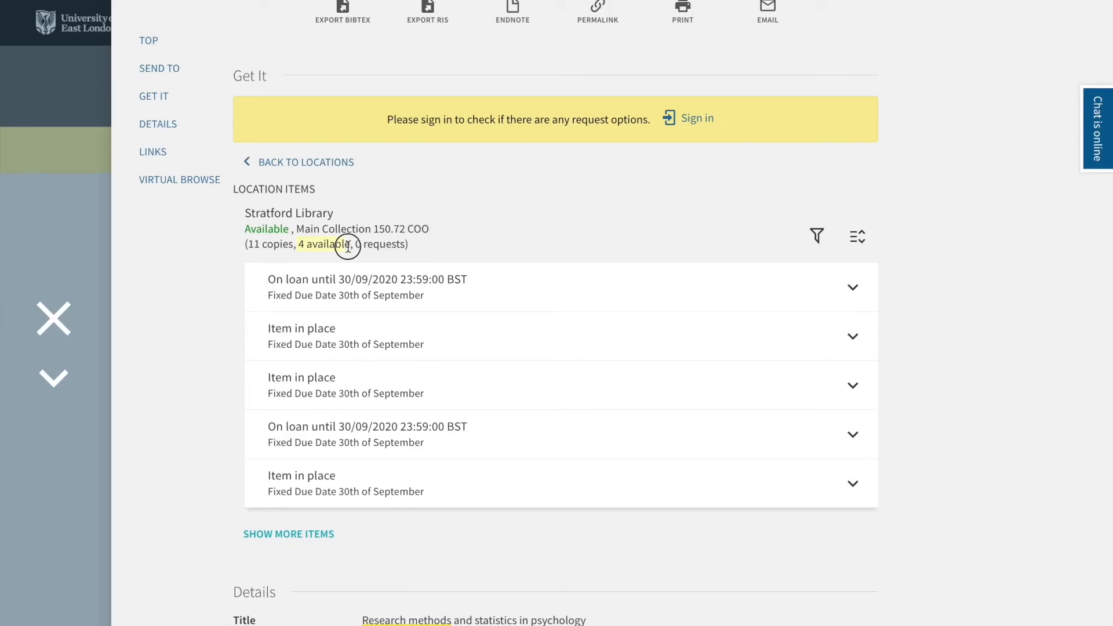
mouse_move(428, 263)
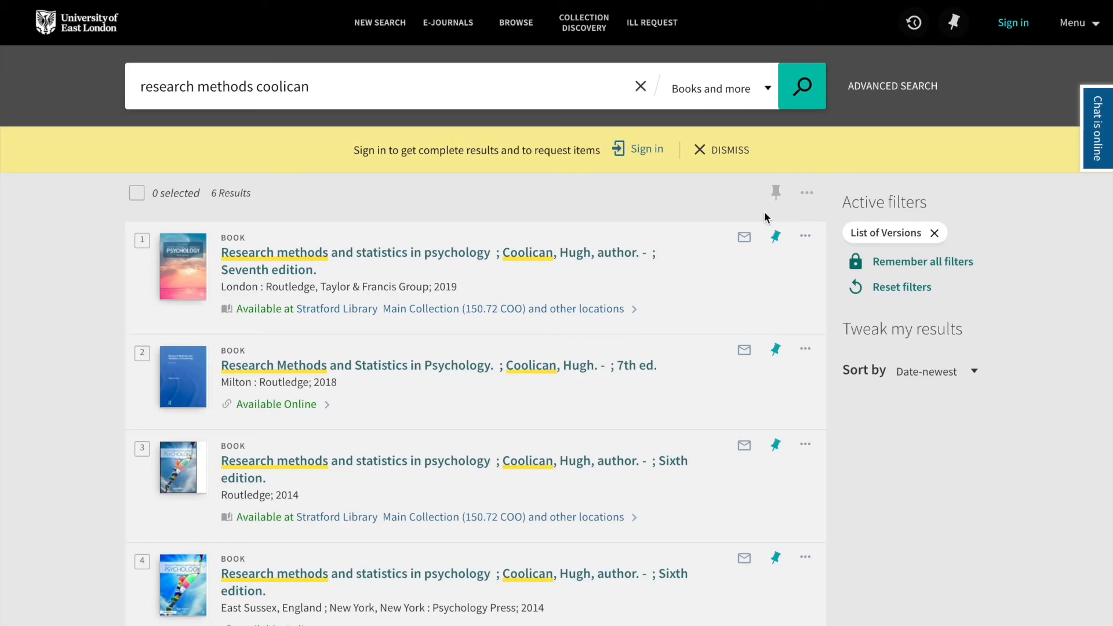
left_click(1097, 128)
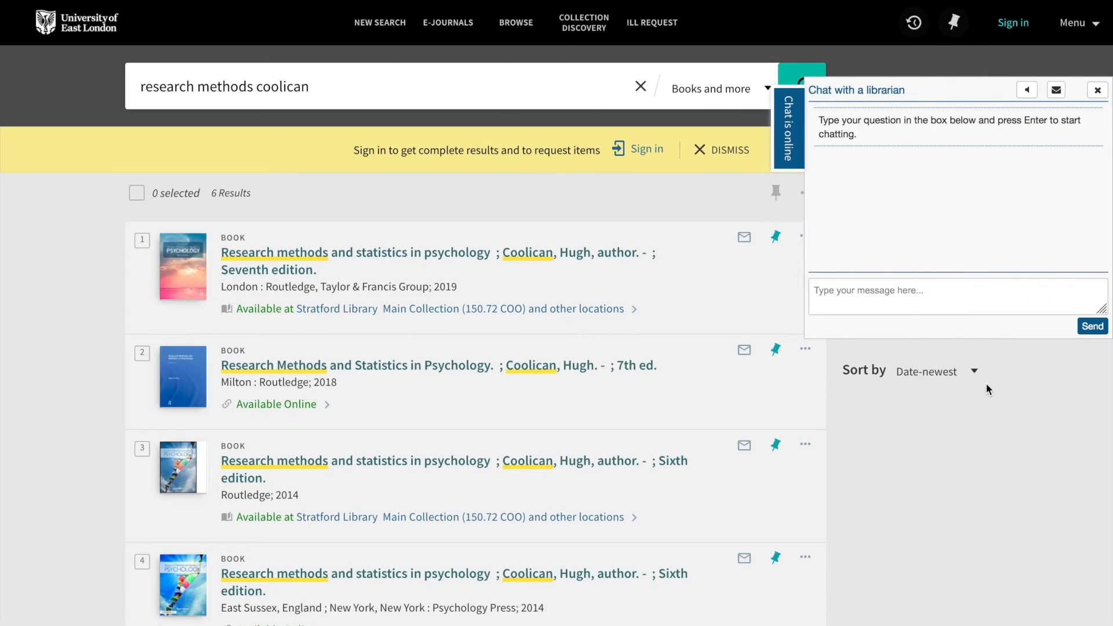